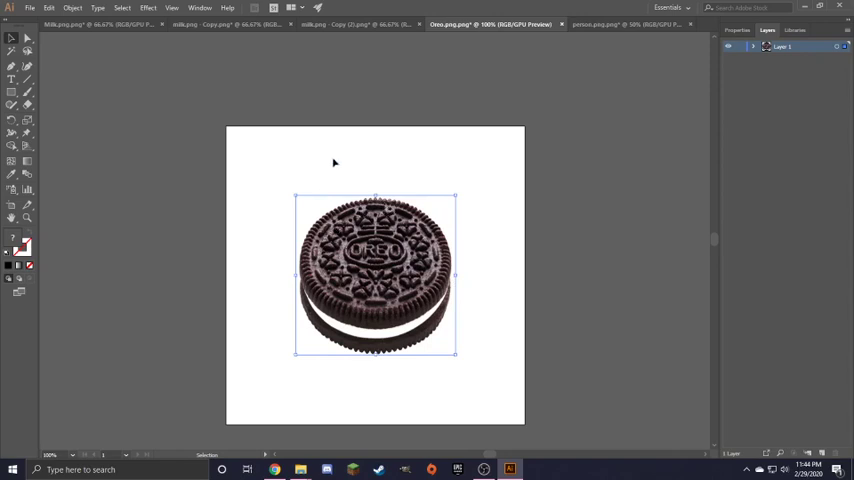
mouse_move(224, 305)
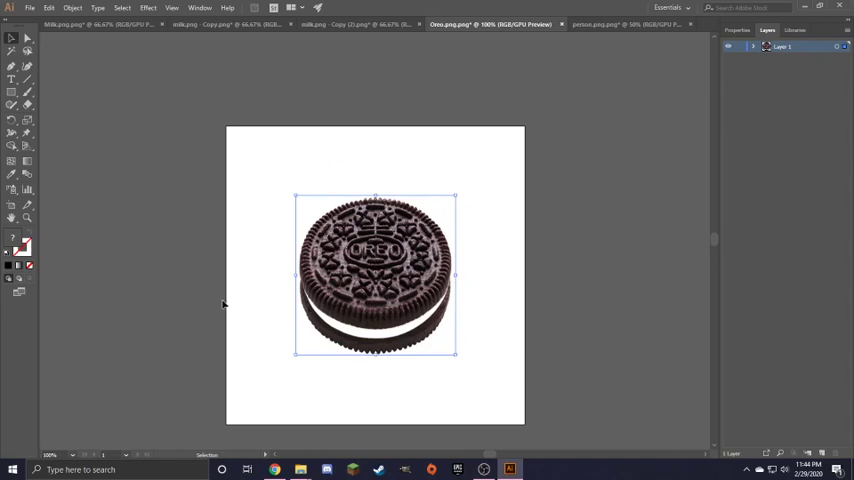
mouse_move(424, 207)
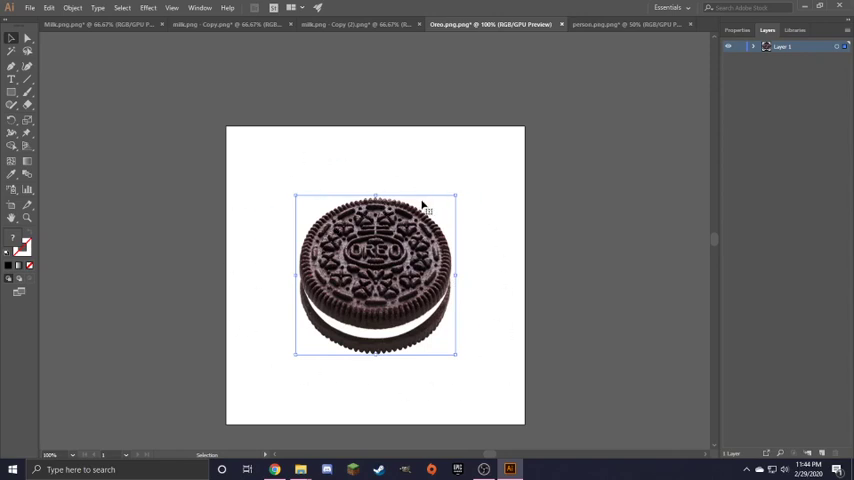
mouse_move(398, 202)
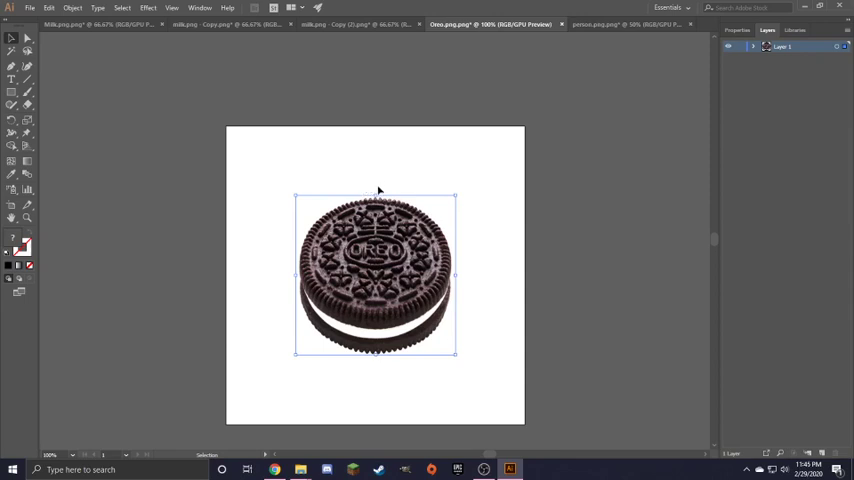
mouse_move(360, 270)
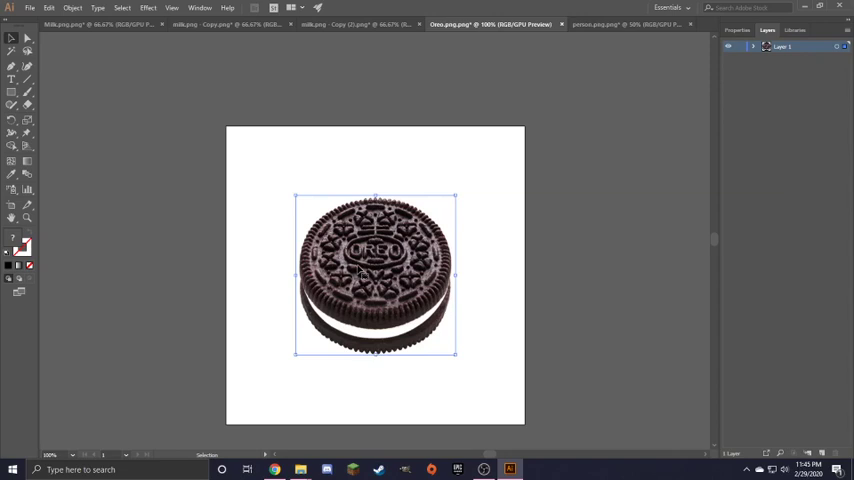
mouse_move(276, 233)
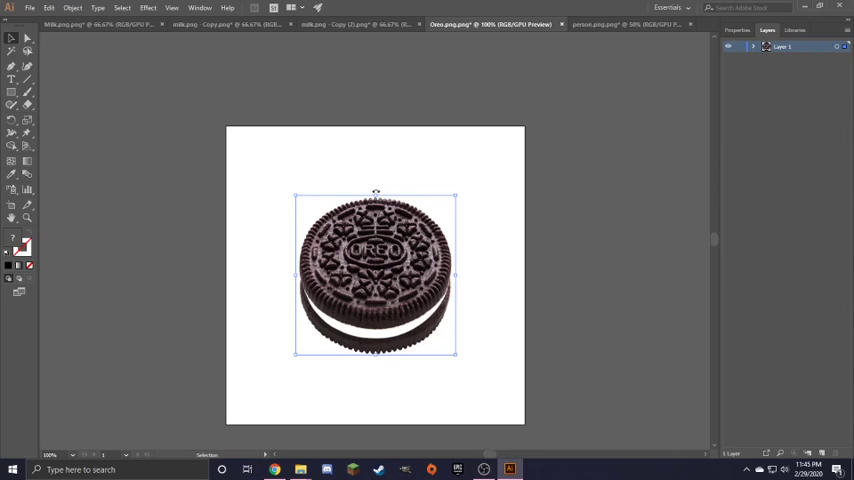
mouse_move(378, 182)
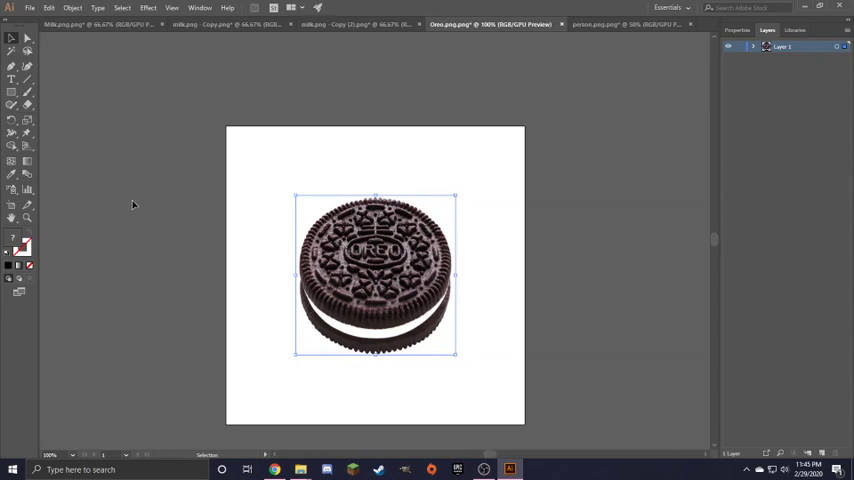
mouse_move(163, 270)
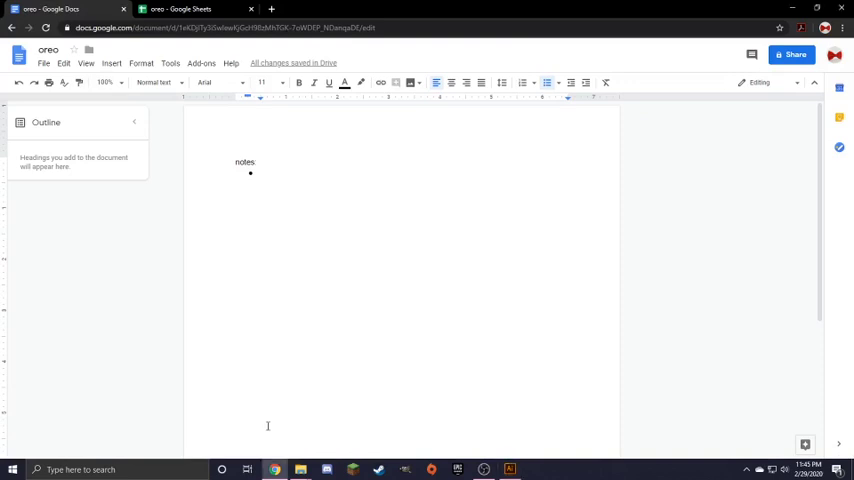
mouse_move(283, 172)
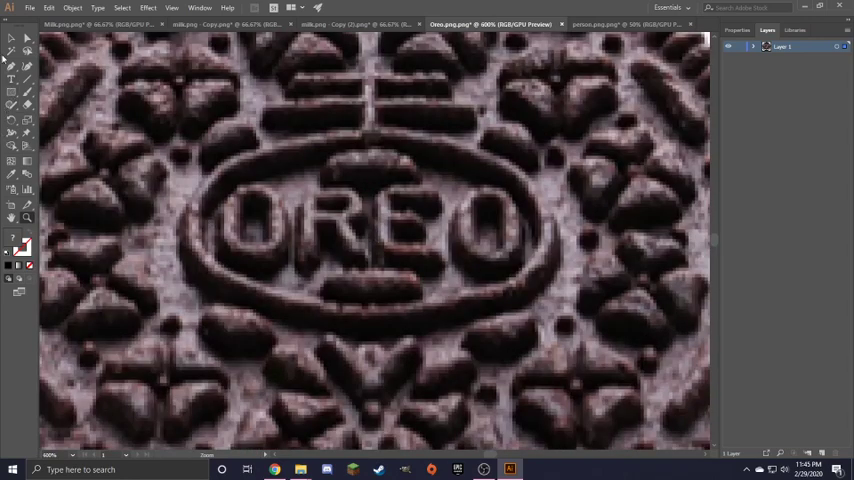
mouse_move(30, 262)
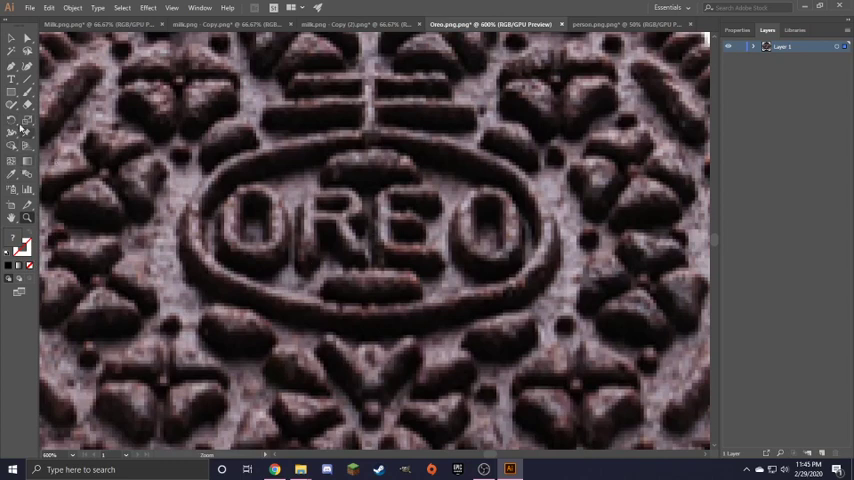
- Draw a white-filled rectangle over the OREO lettering on the cookie
left_click_drag(185, 155, 535, 257)
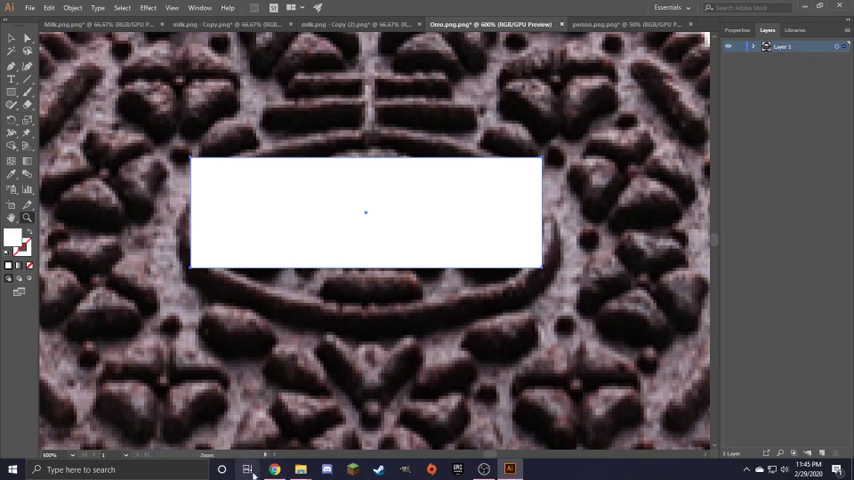
left_click(273, 469)
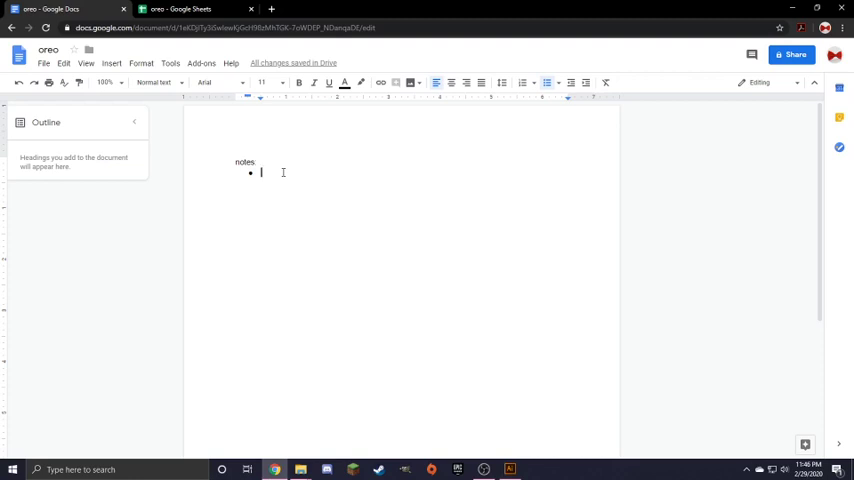
- List the notes Crispy, Creamy and Good flavor as three bullets
type("cre")
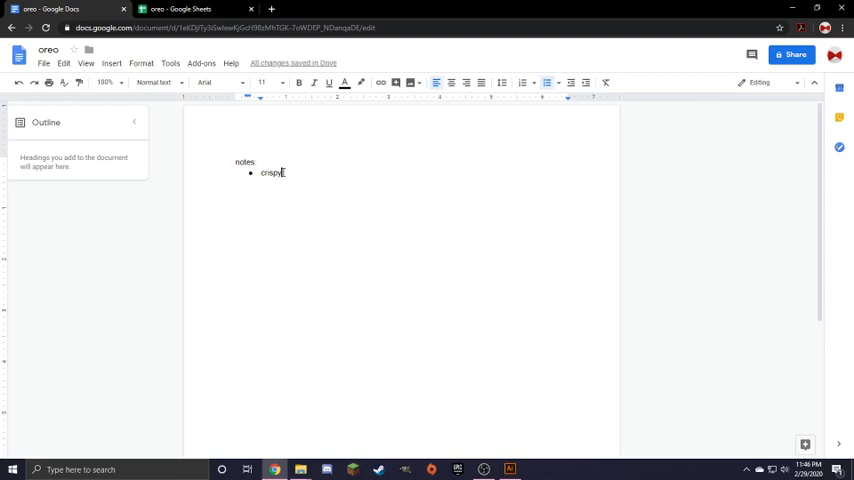
key("enter")
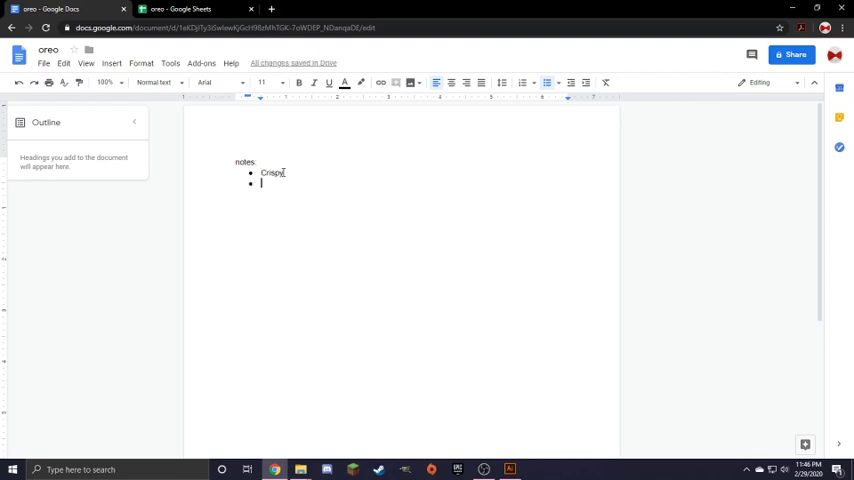
type("Creamy")
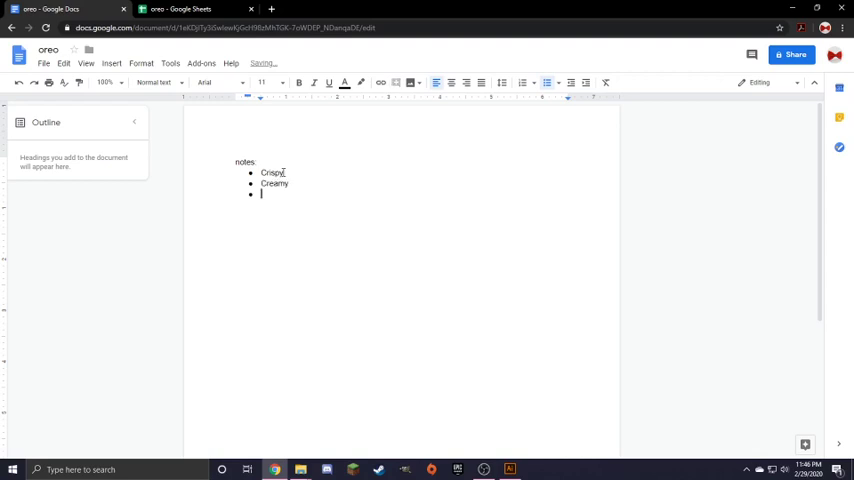
type("Good")
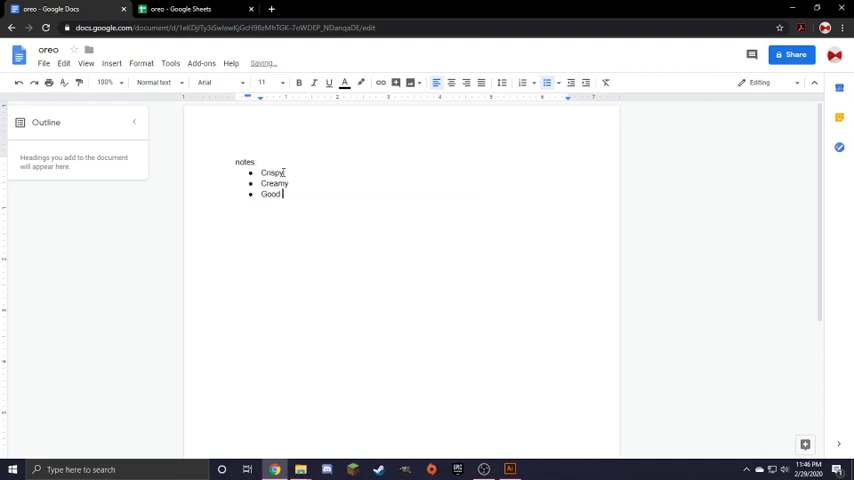
type("flavor")
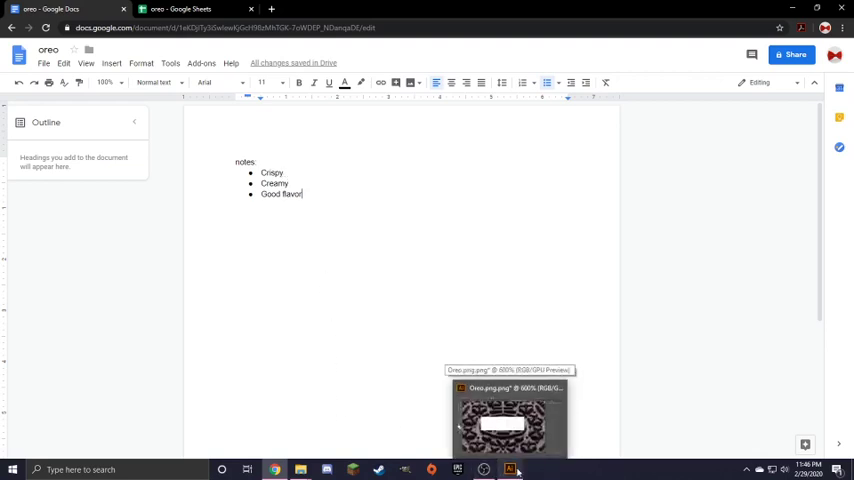
left_click(510, 469)
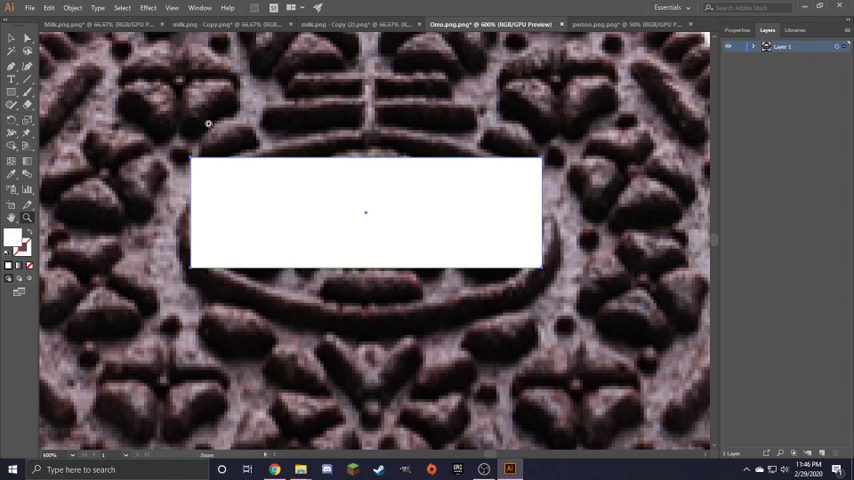
mouse_move(63, 340)
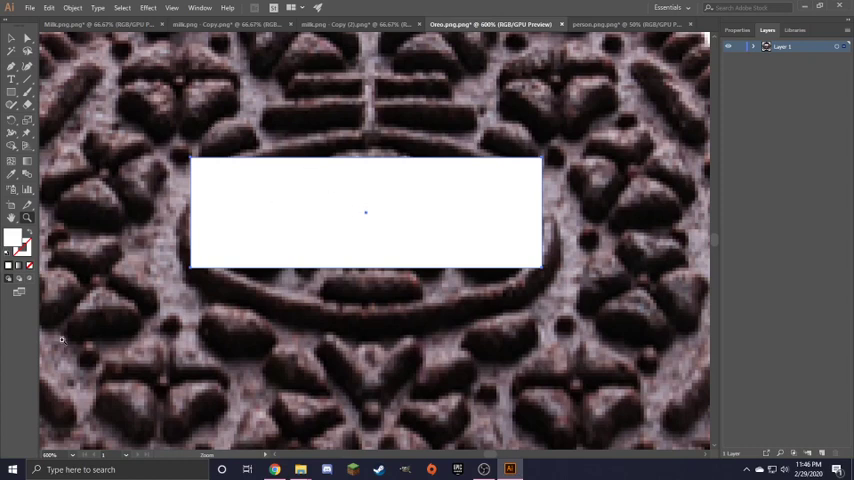
- Set the cookie view magnification to 100% from the status bar zoom list
left_click(50, 454)
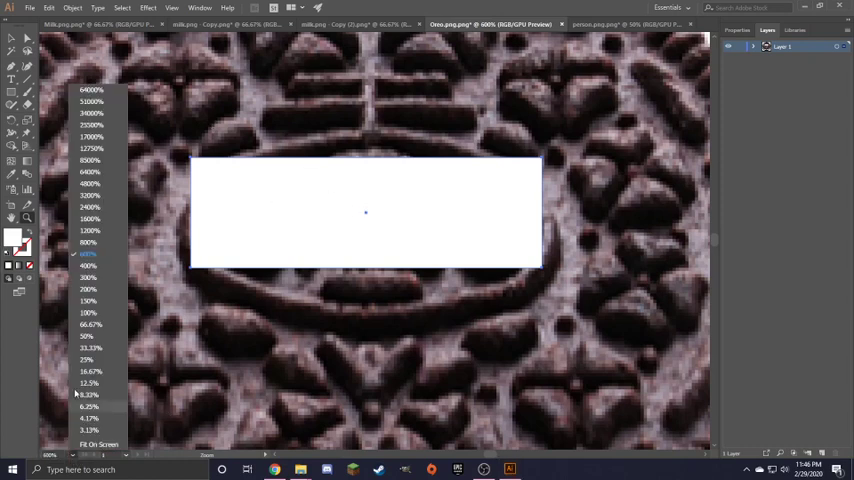
mouse_move(88, 313)
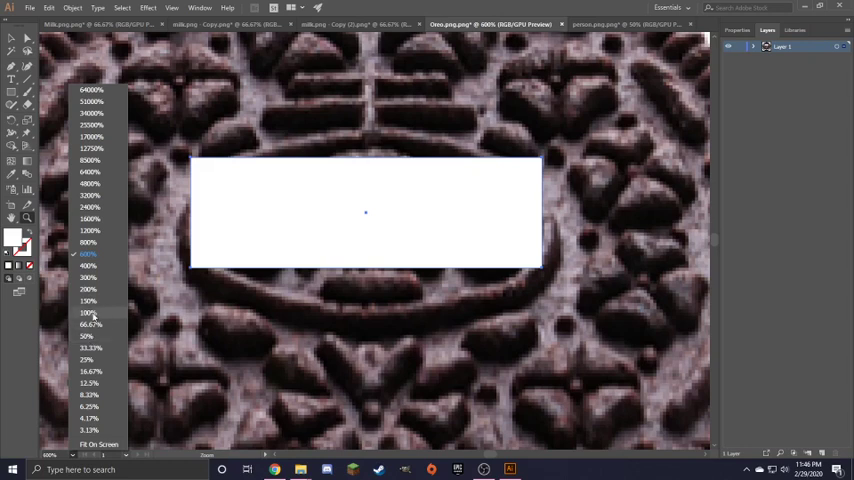
left_click(88, 313)
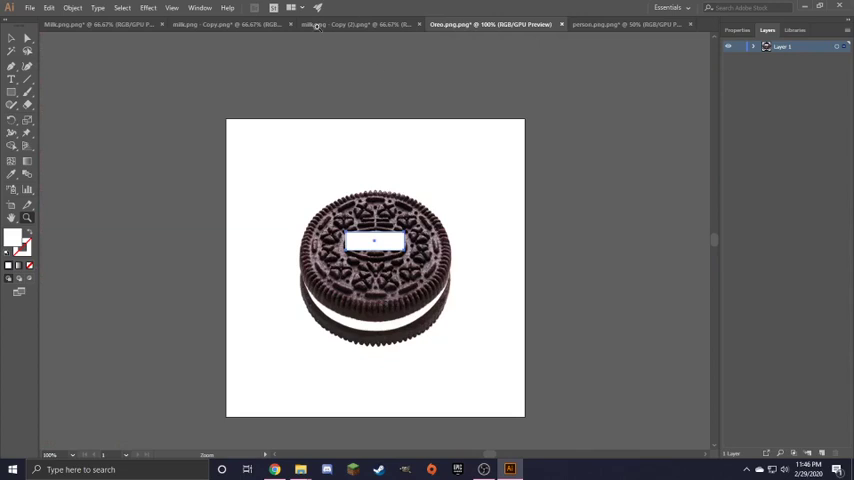
left_click(60, 24)
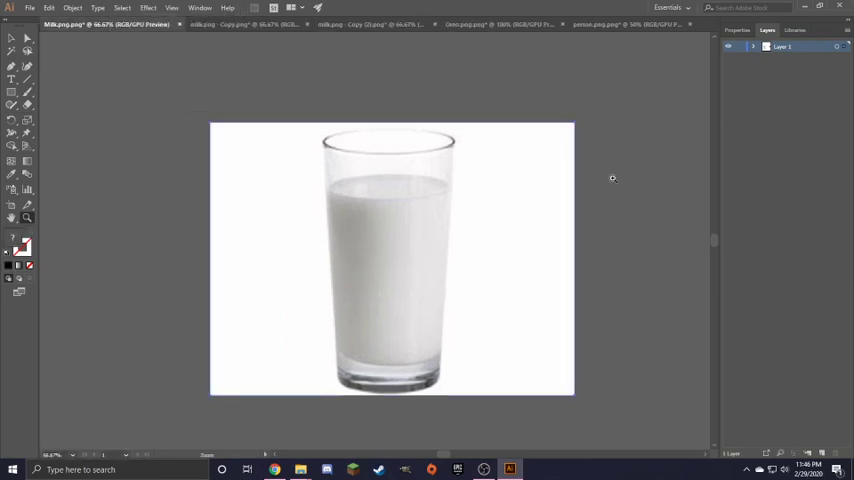
mouse_move(605, 197)
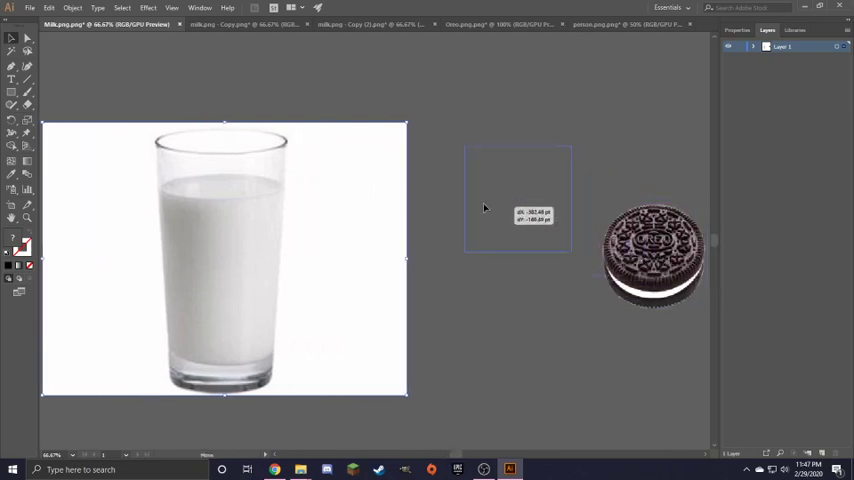
- Drag the Oreo down into the milk glass, then back above the rim
left_click_drag(650, 250, 223, 80)
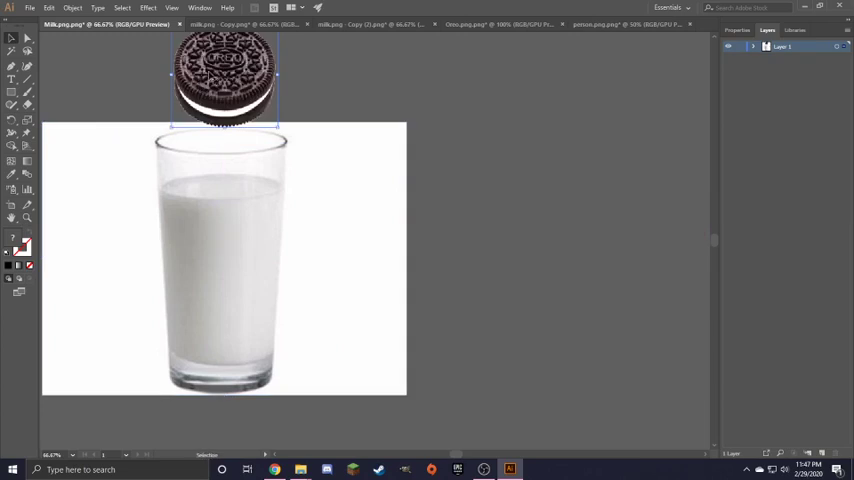
left_click_drag(223, 80, 223, 155)
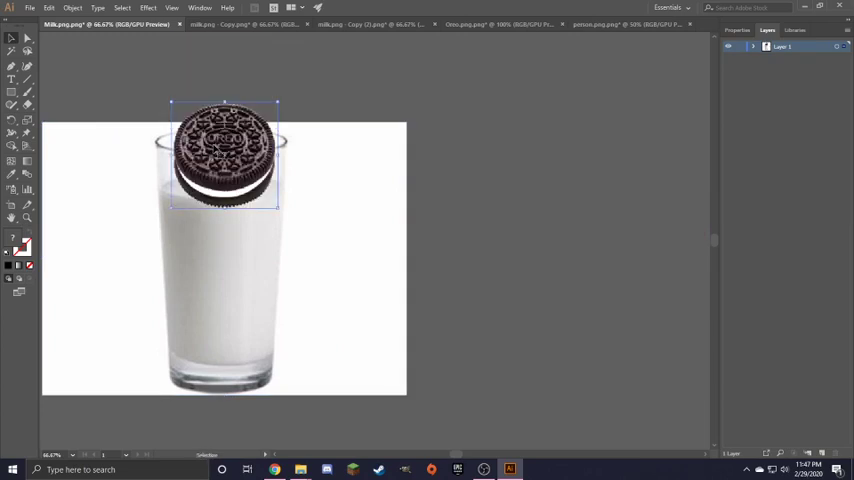
left_click_drag(225, 150, 218, 95)
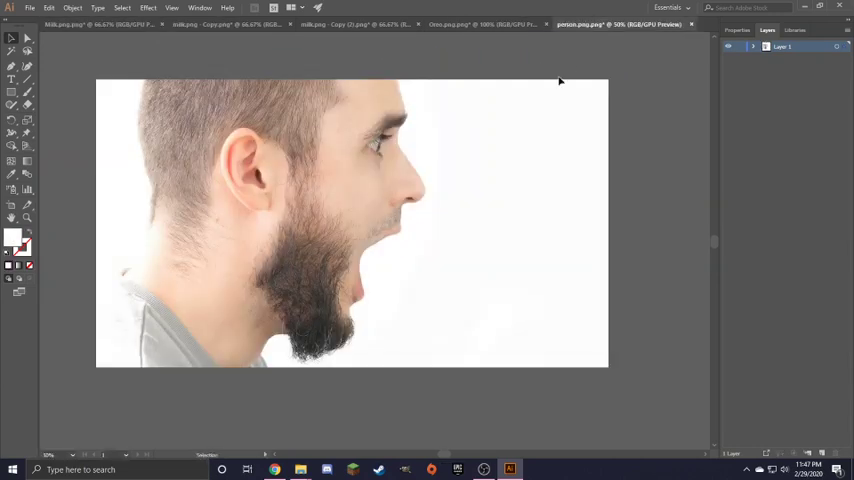
left_click(95, 24)
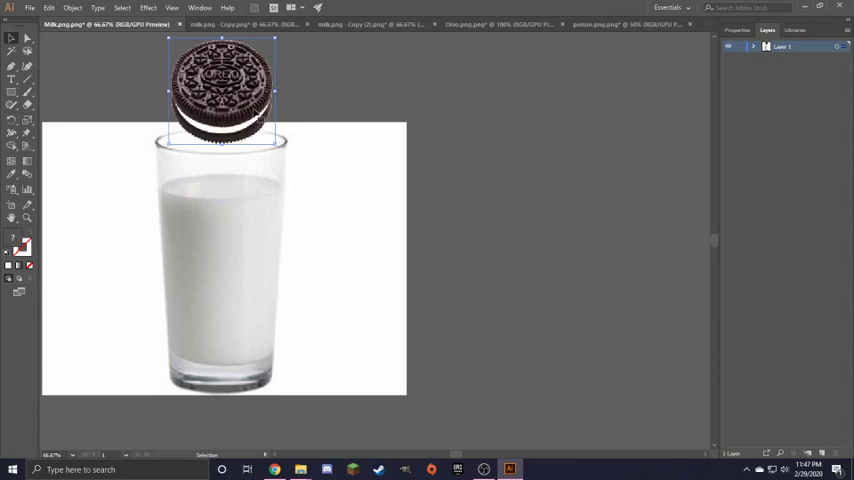
left_click(615, 24)
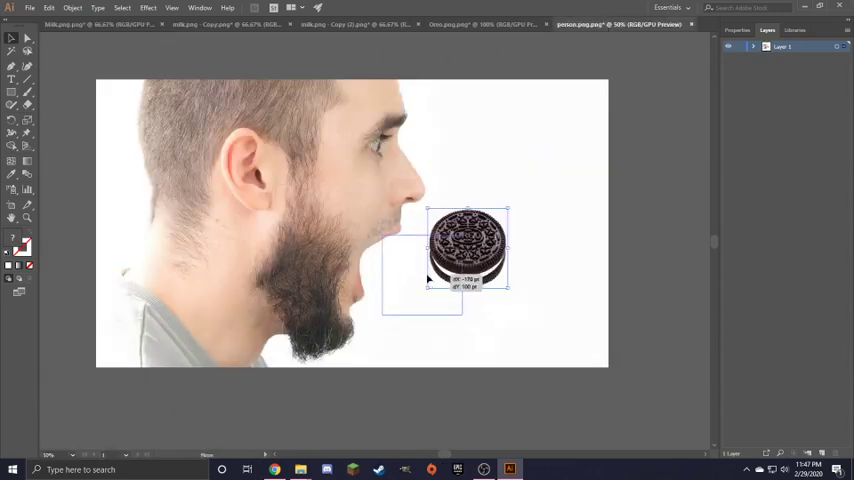
left_click_drag(467, 253, 396, 268)
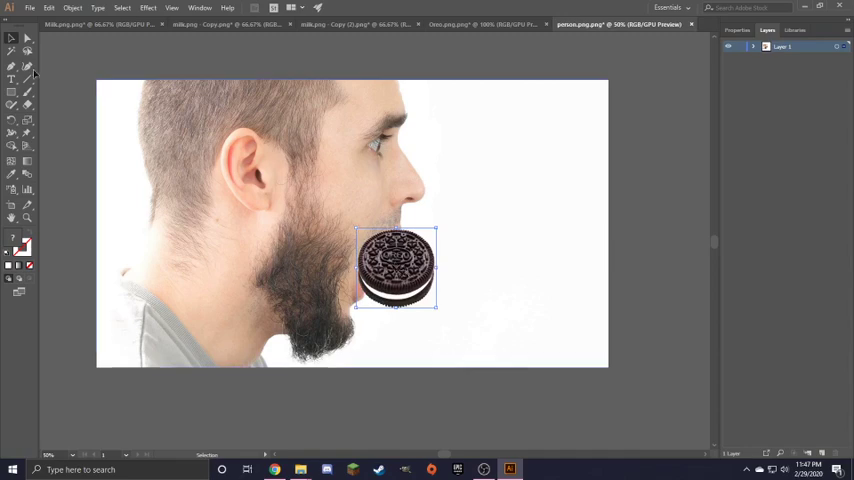
key("Delete")
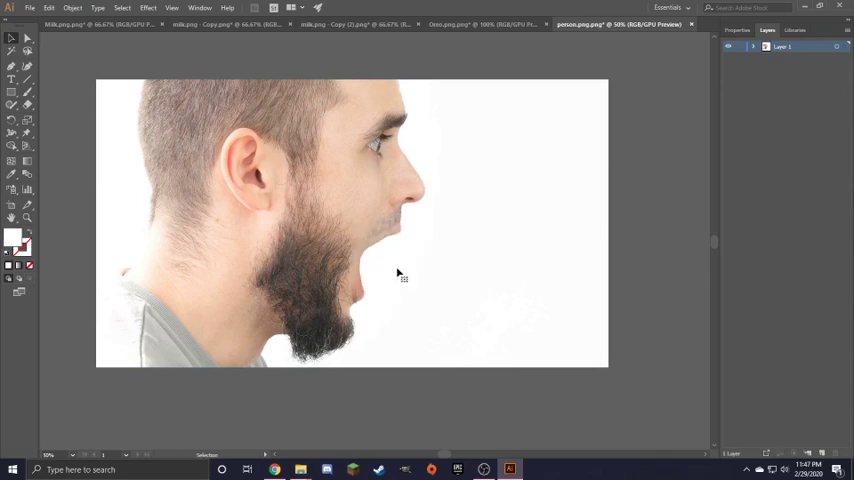
mouse_move(273, 469)
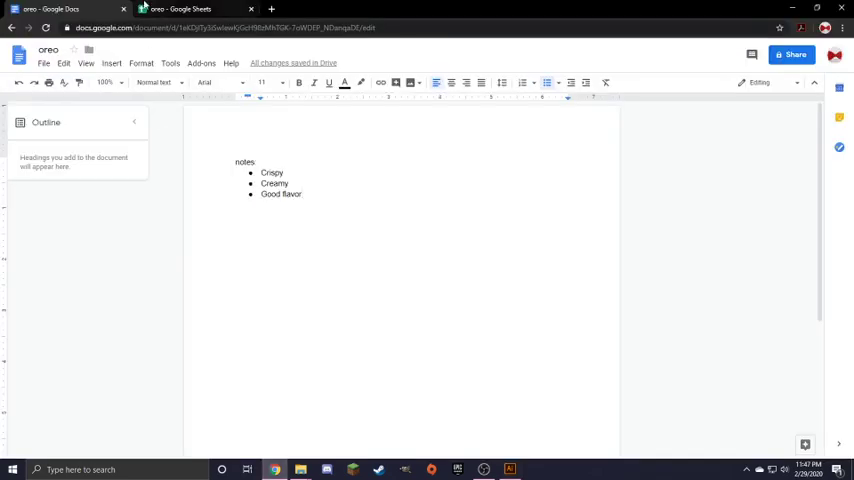
- Fill the milk column with good, good, awesome and a rating of 10
left_click(195, 9)
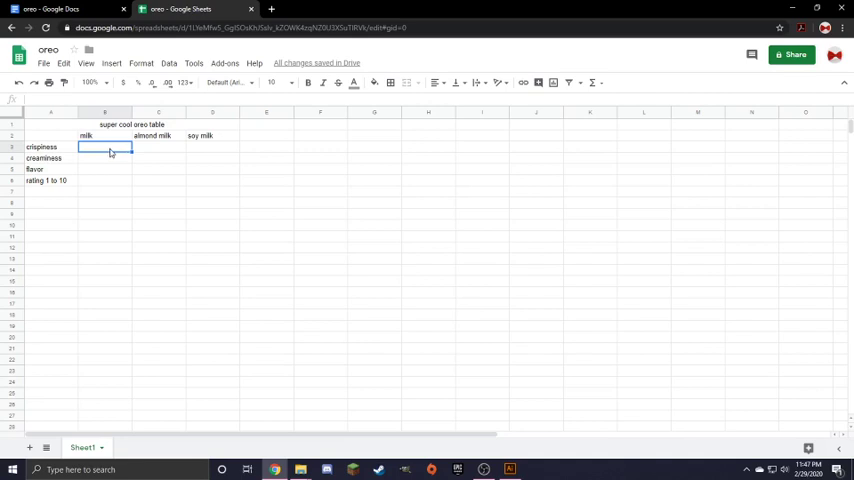
type("good")
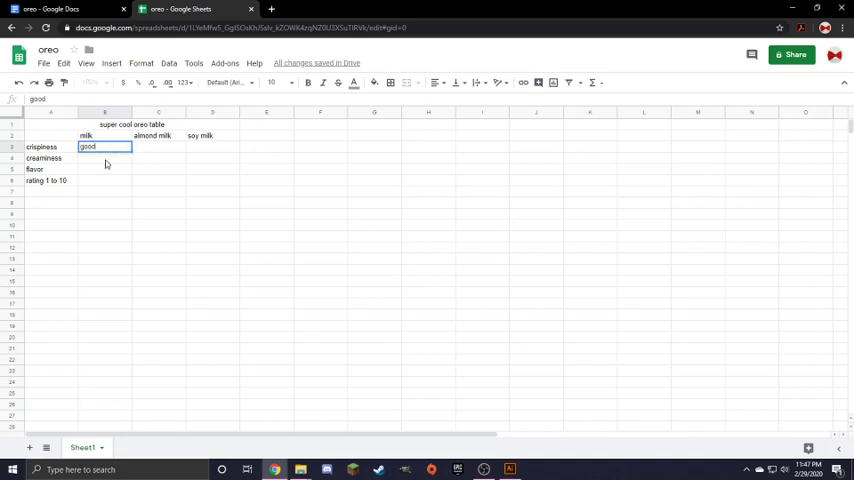
key("enter")
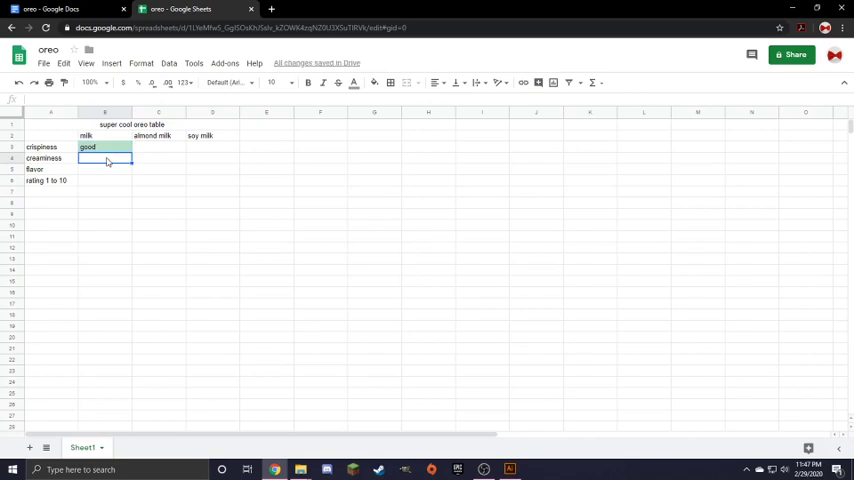
type("good")
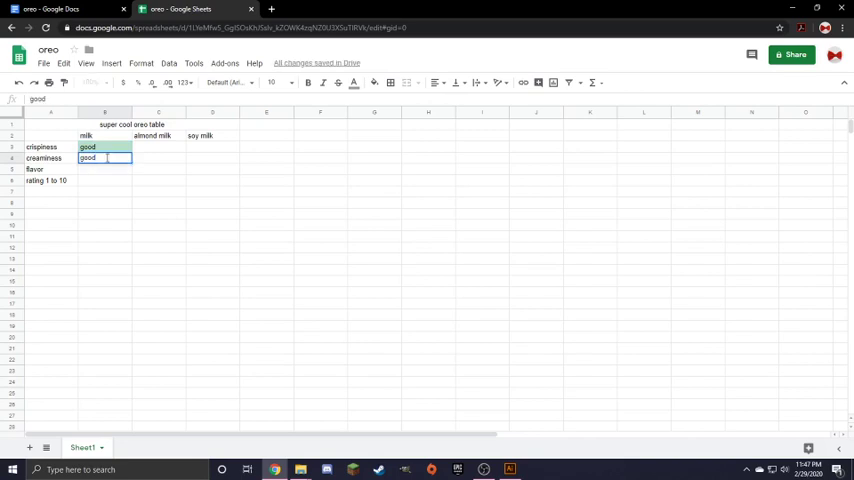
left_click(105, 169)
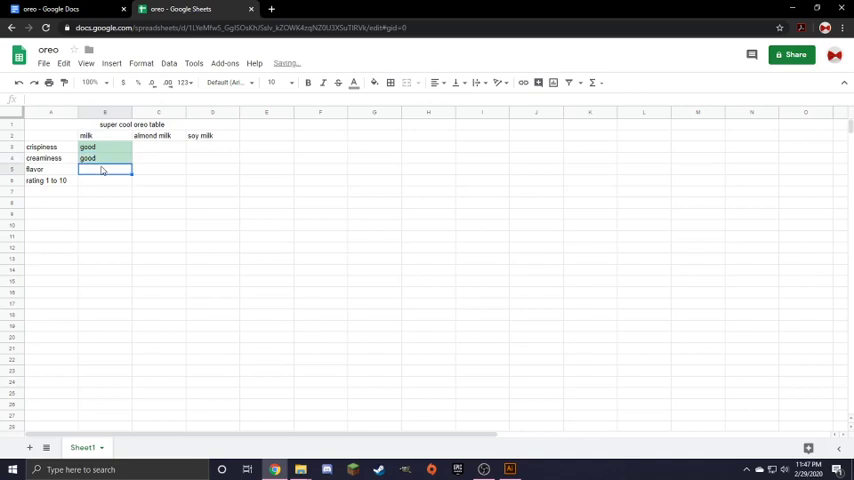
type("awesome")
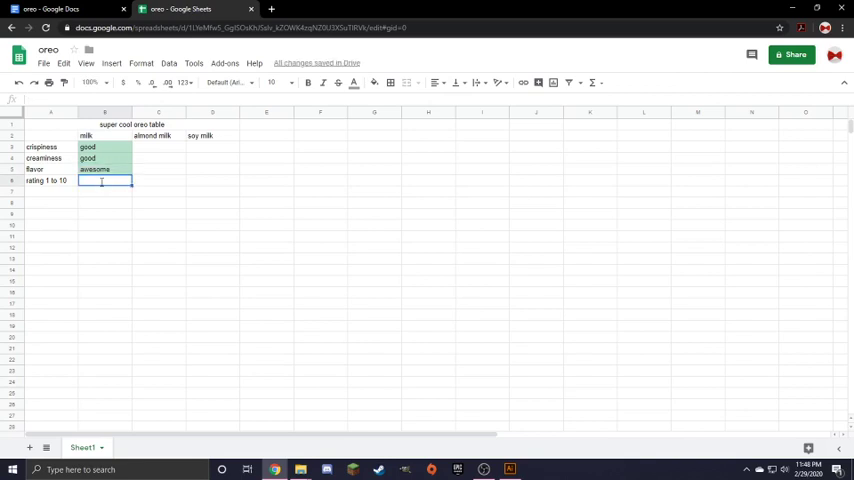
type("10")
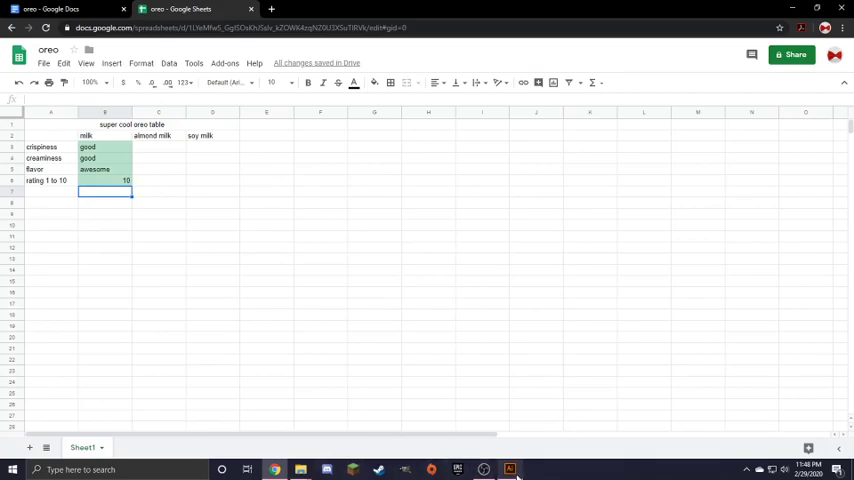
- Dunk the Oreo into the almond milk glass and lift it above the rim
left_click(509, 469)
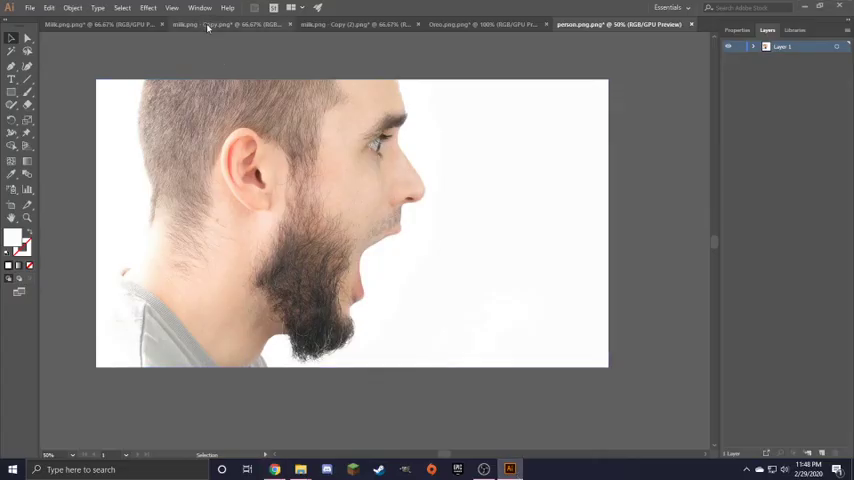
left_click(200, 24)
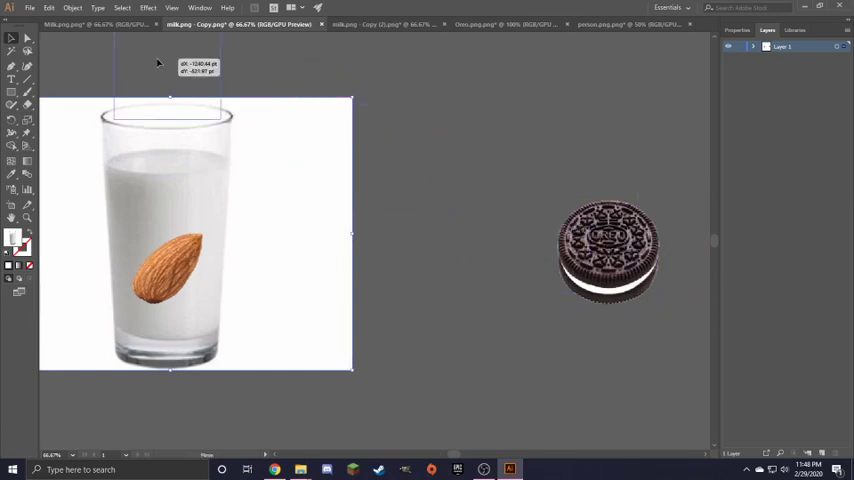
left_click_drag(608, 250, 160, 150)
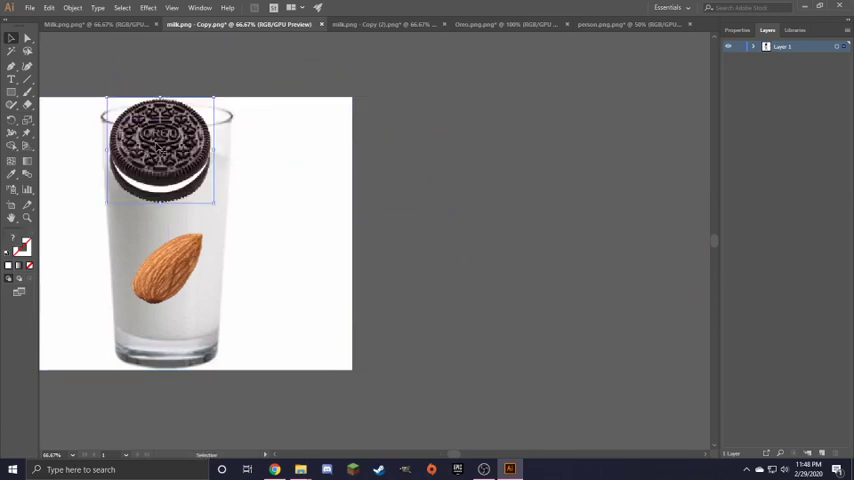
left_click_drag(160, 150, 160, 70)
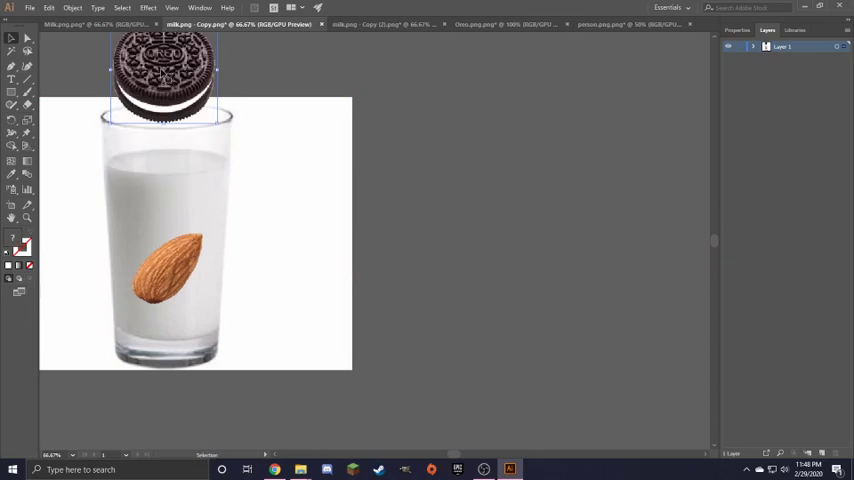
left_click(620, 24)
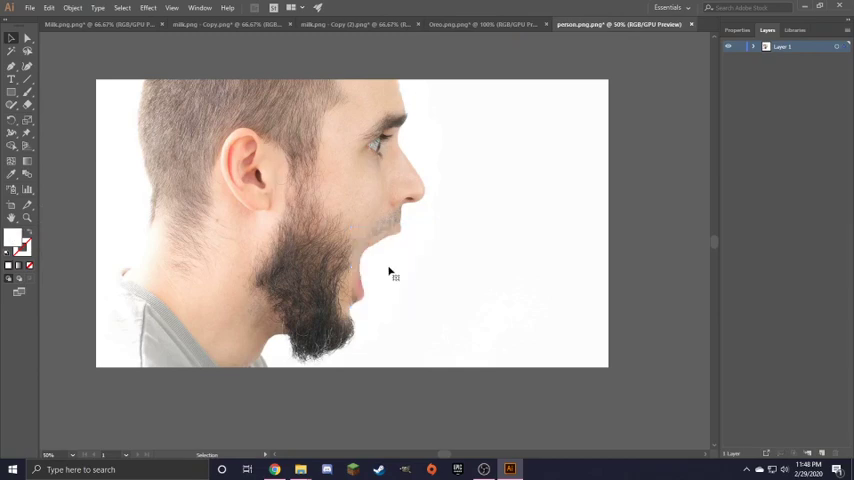
mouse_move(404, 261)
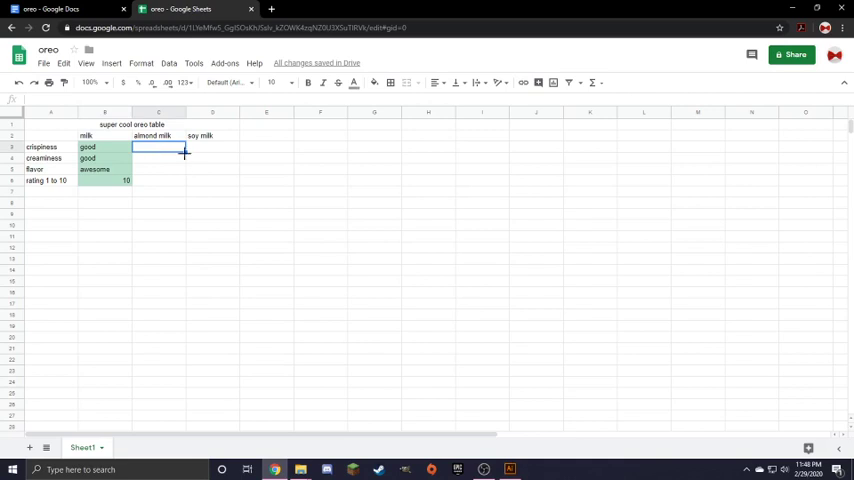
- Enter okay, okay, not good and a rating of 5 in the almond milk column
type("okay")
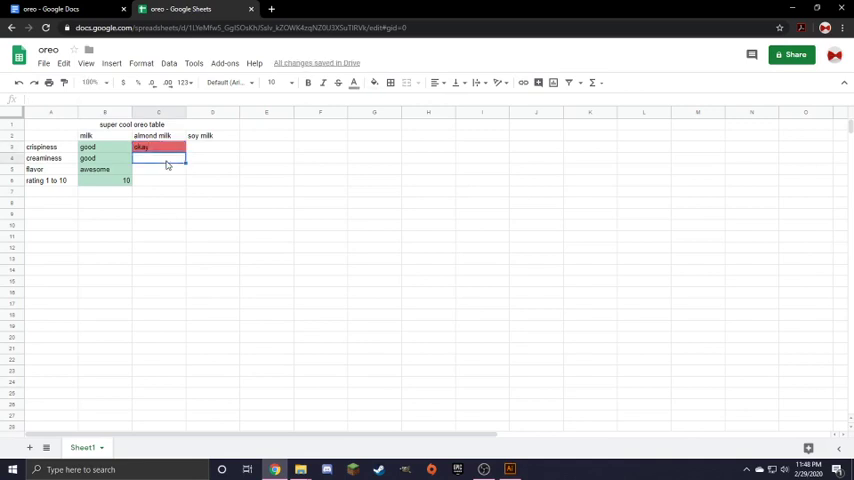
type("oka")
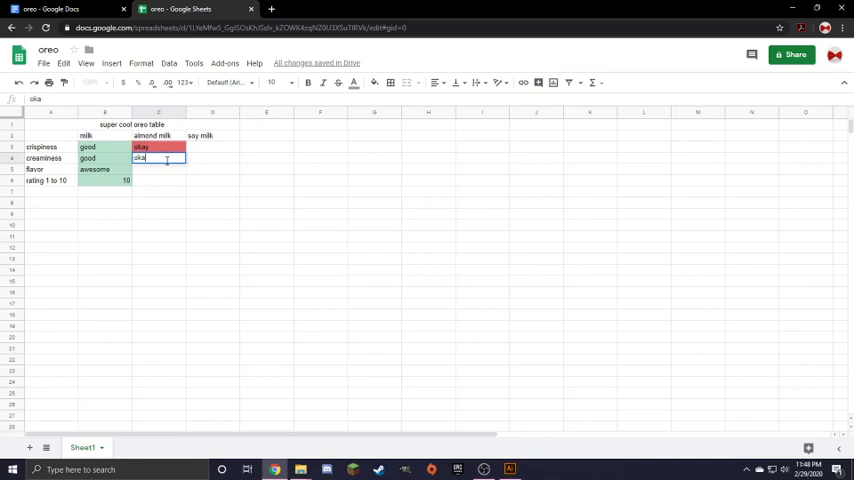
key("enter")
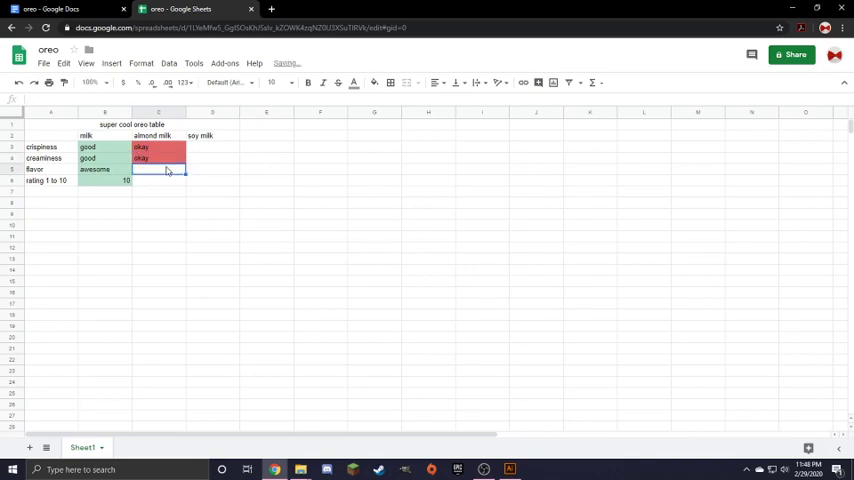
type("not go")
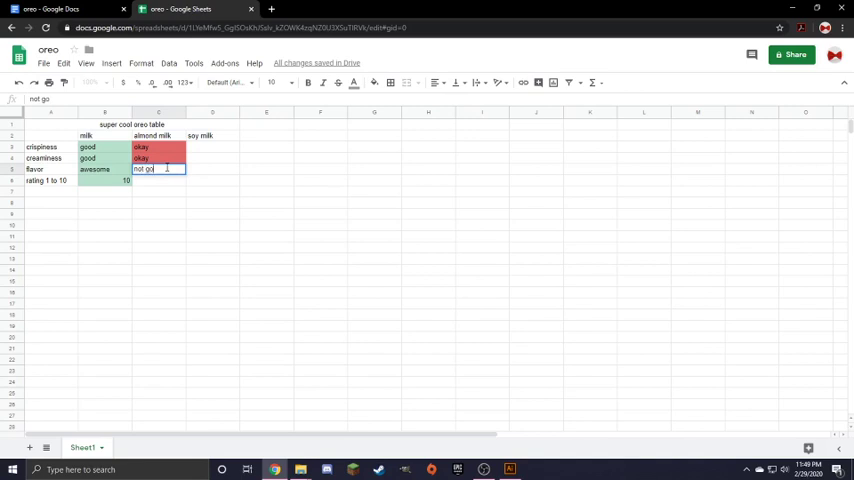
type("ood")
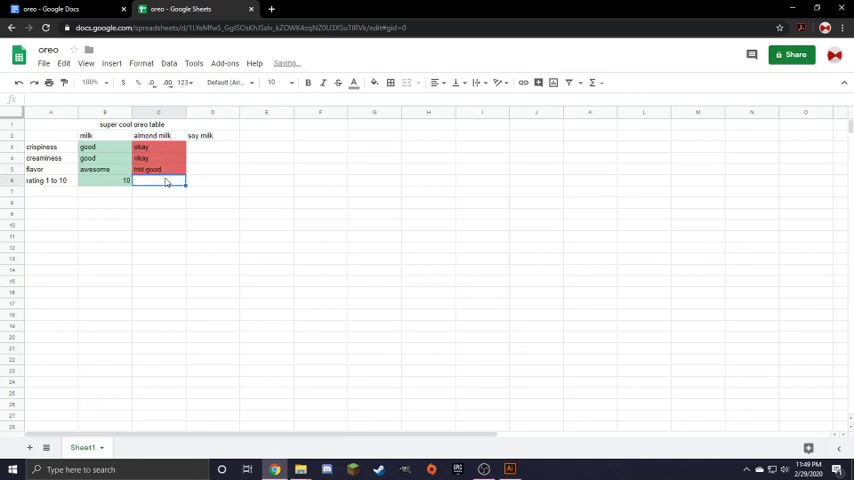
type("5")
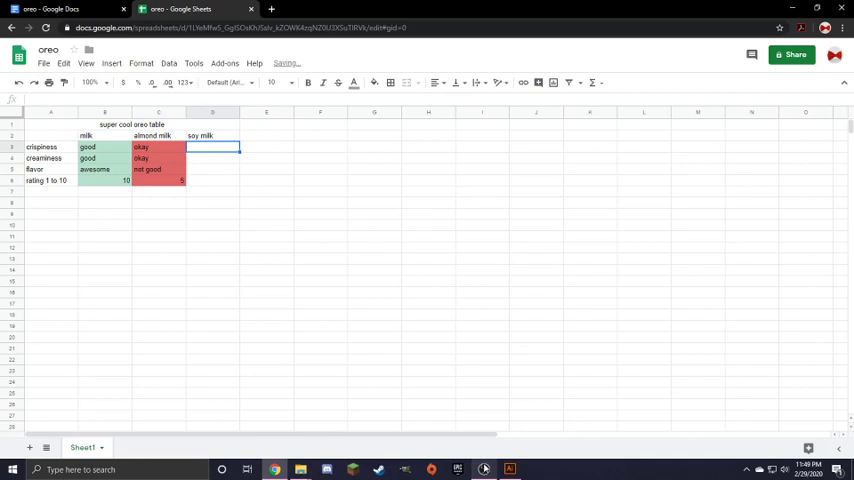
mouse_move(484, 468)
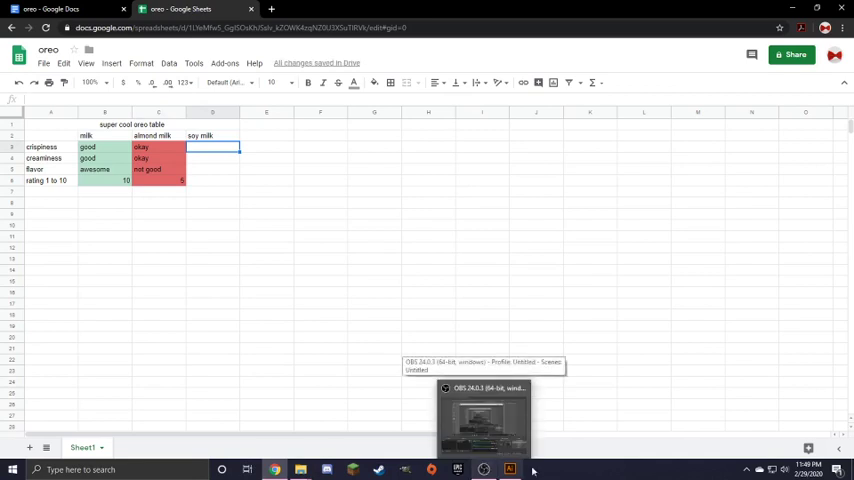
- Move the Oreo up beside the SOY-labelled milk glass
left_click(509, 469)
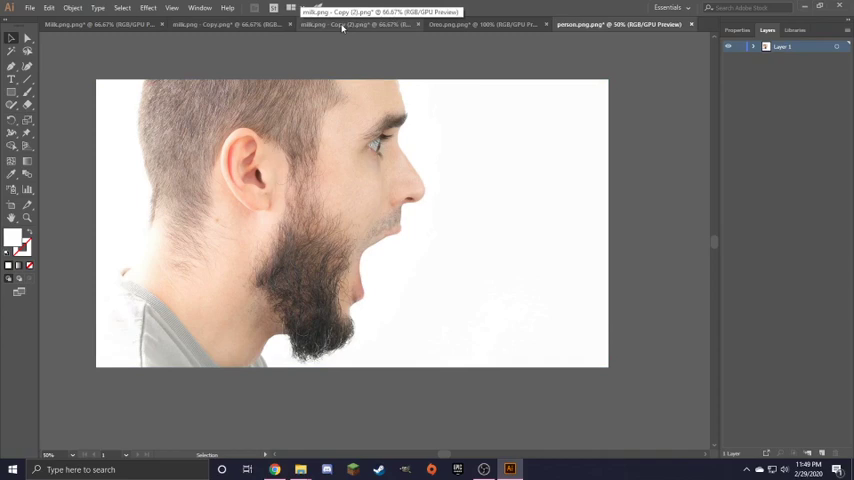
left_click(355, 24)
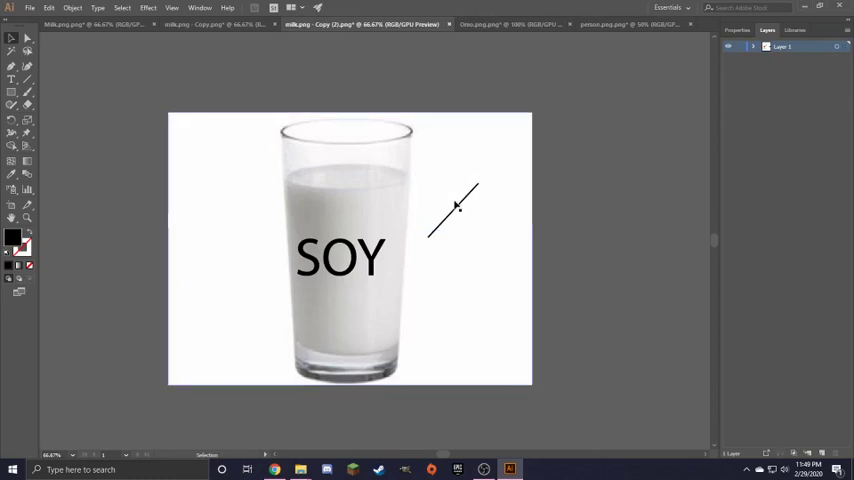
left_click(455, 210)
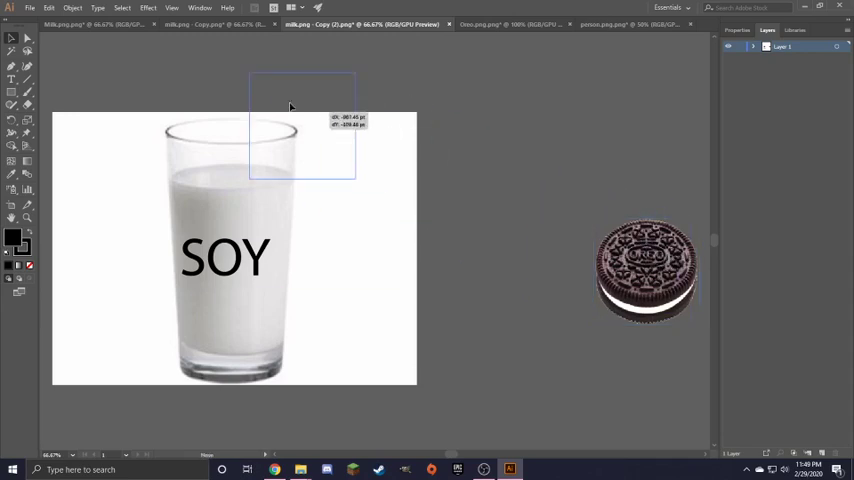
left_click_drag(645, 270, 230, 120)
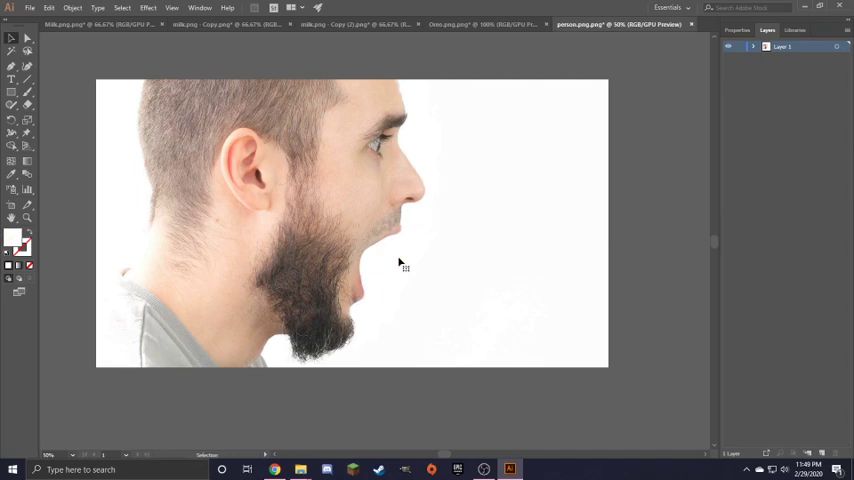
mouse_move(322, 298)
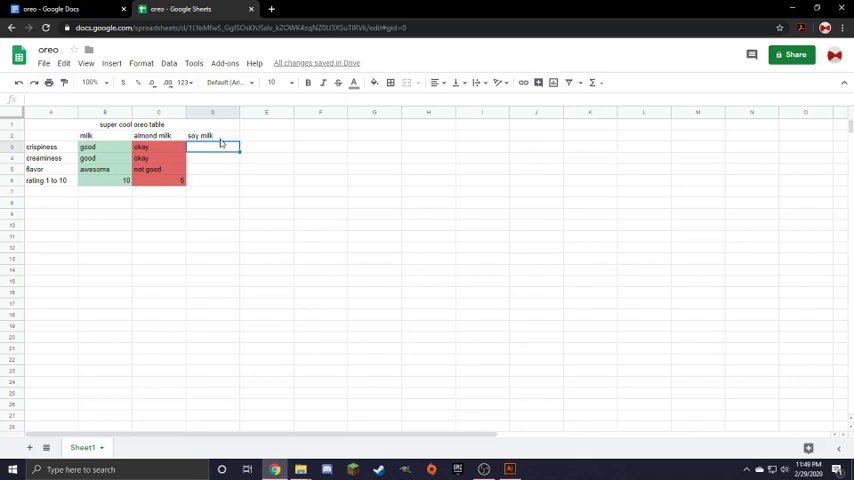
- Fill the soy milk column with soggy, gross, bad and a rating of 1
double_click(213, 146)
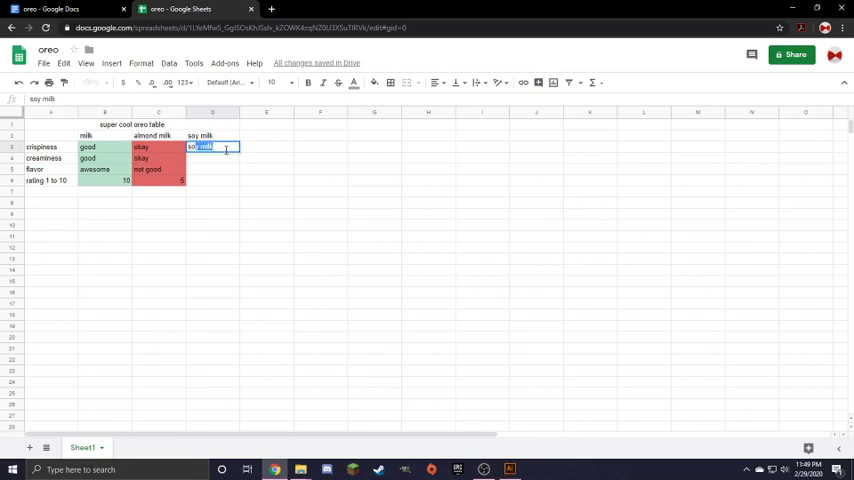
type("soggy")
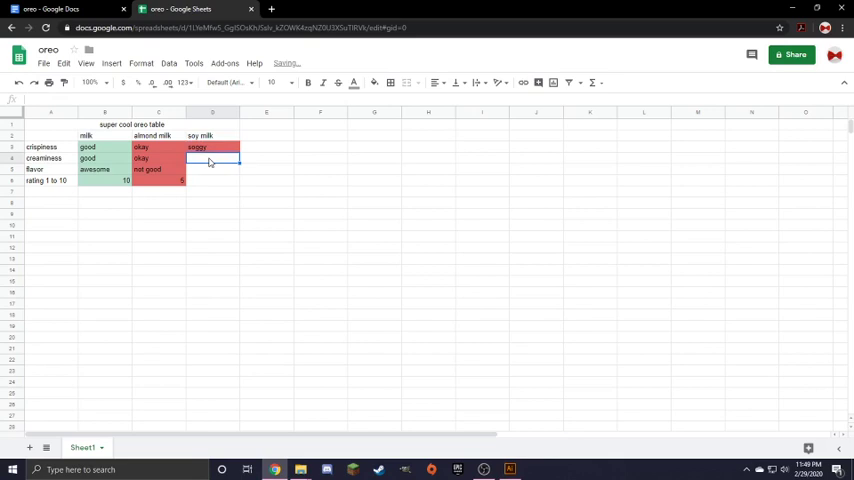
type("gross")
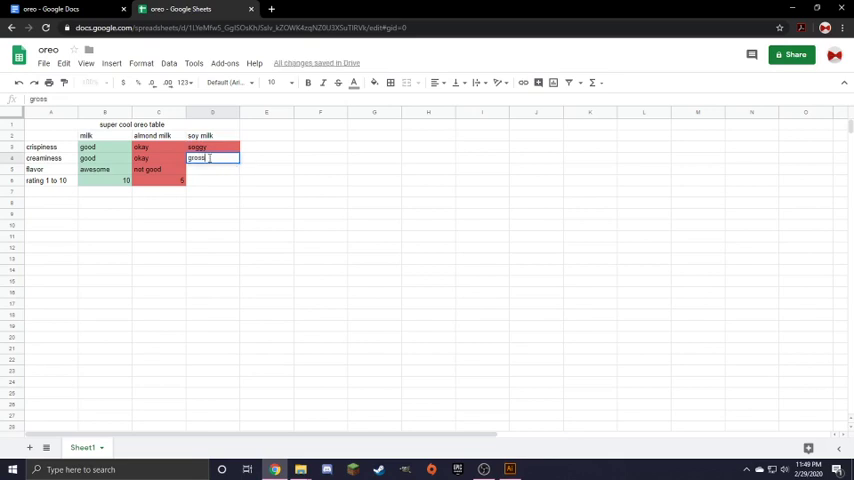
key("enter")
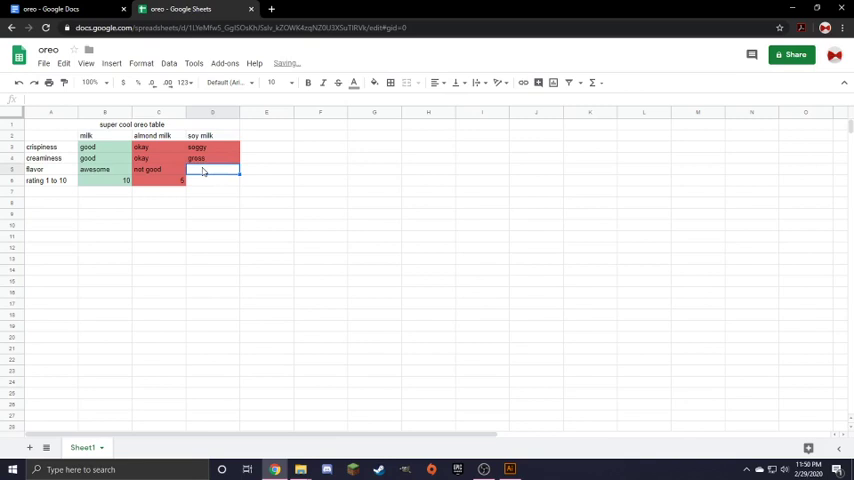
type("bad")
left_click(213, 180)
type("1")
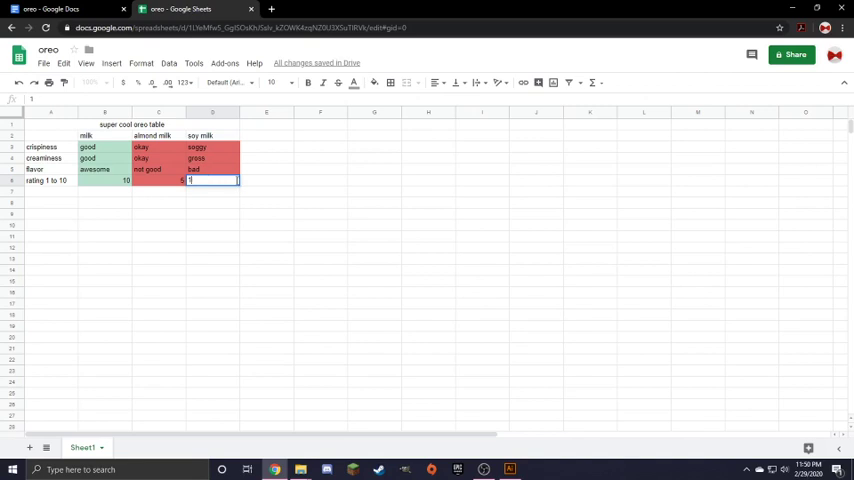
key("enter")
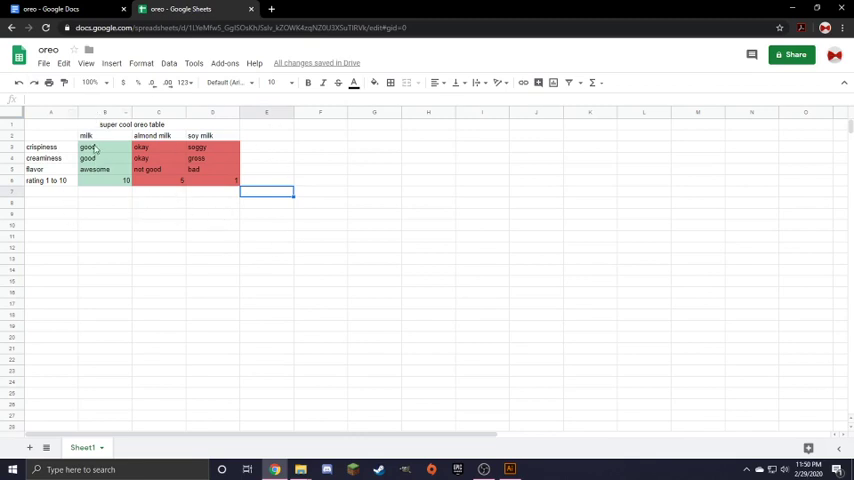
mouse_move(128, 138)
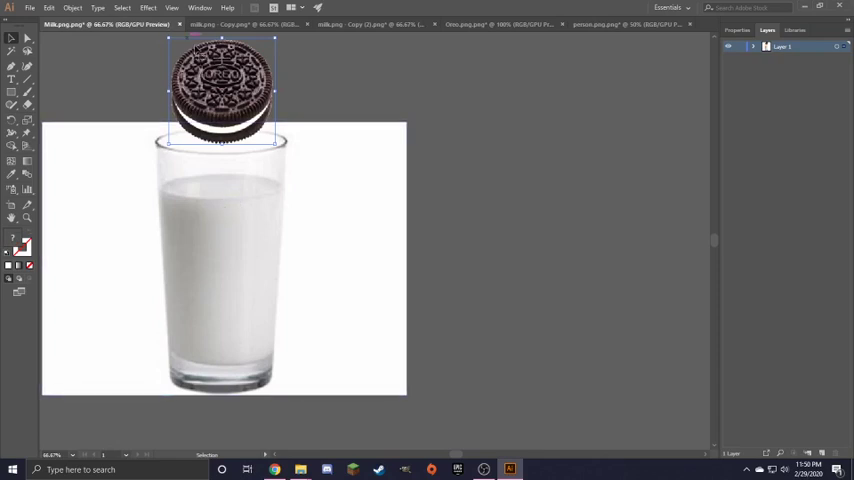
- Drag the Oreo off the milk glass to its right
left_click_drag(220, 95, 445, 235)
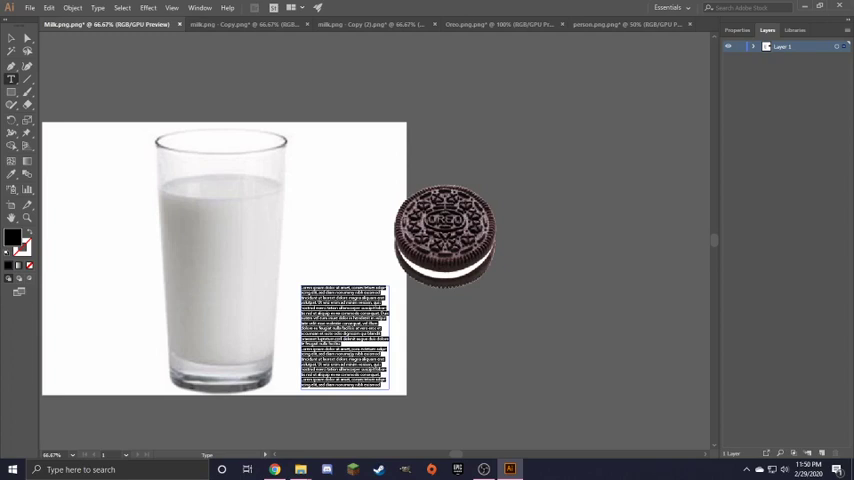
- Replace the placeholder in the area text box beside the milk glass with 'Like 4 more subscribe'
right_click(343, 335)
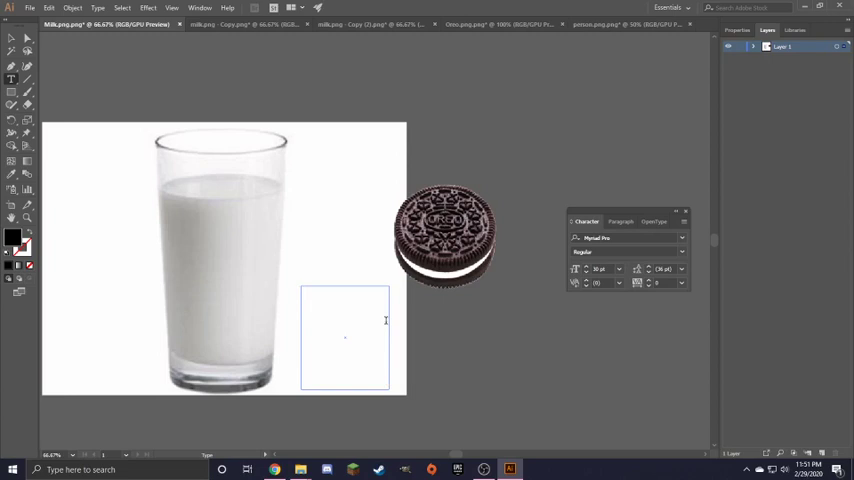
type("Like")
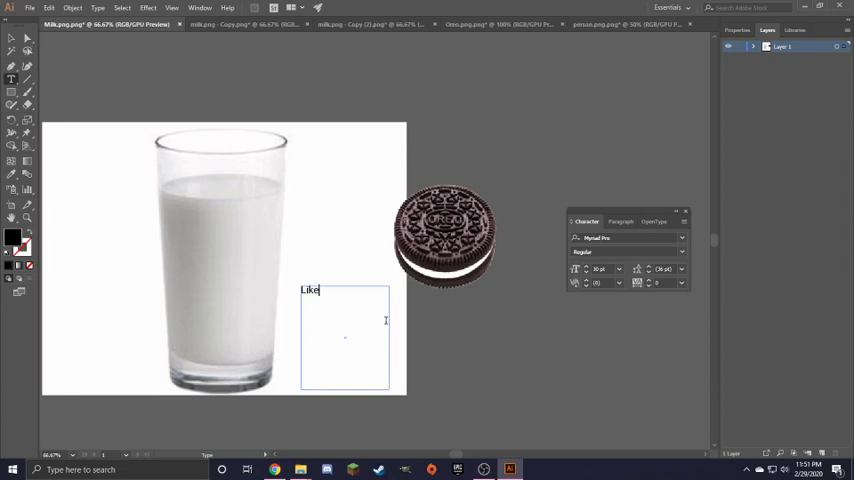
type("for")
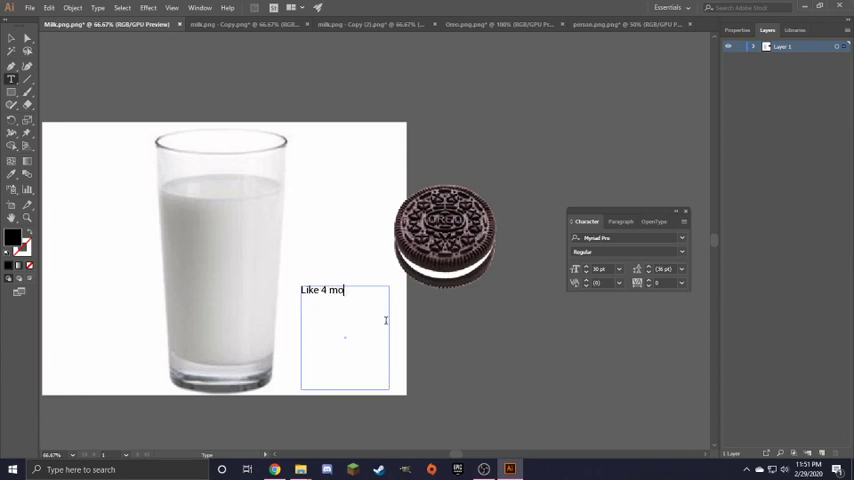
type("re")
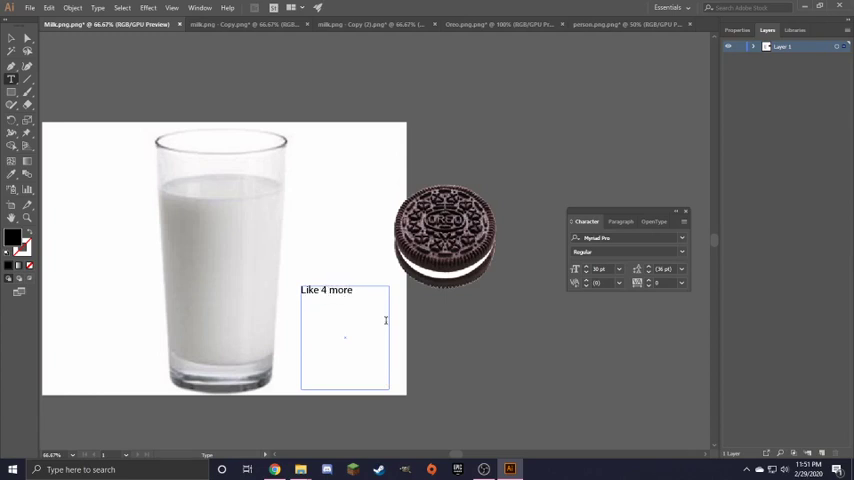
type("subsc")
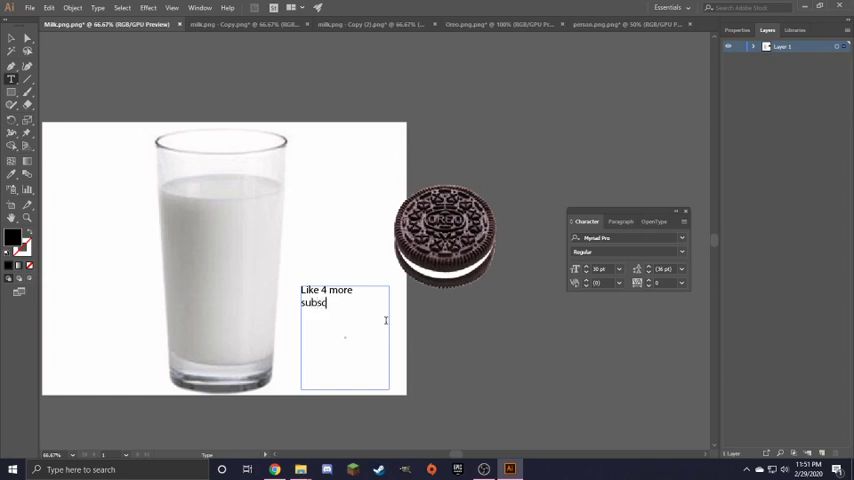
type("ribe")
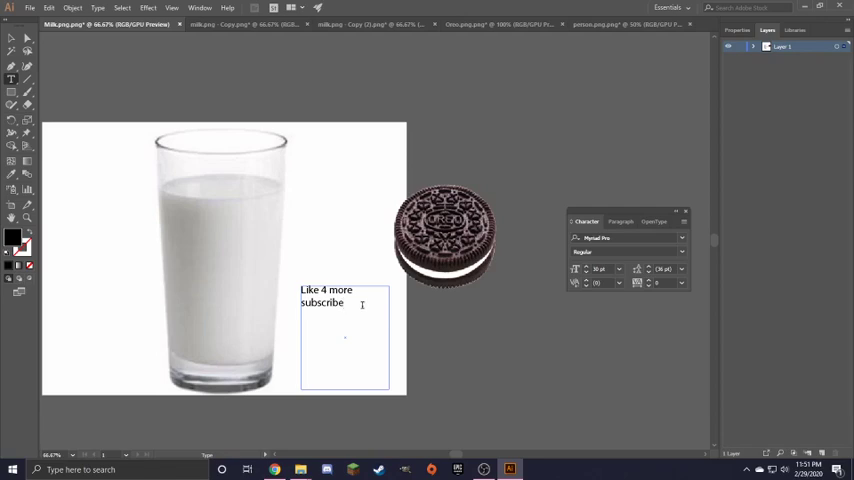
mouse_move(483, 469)
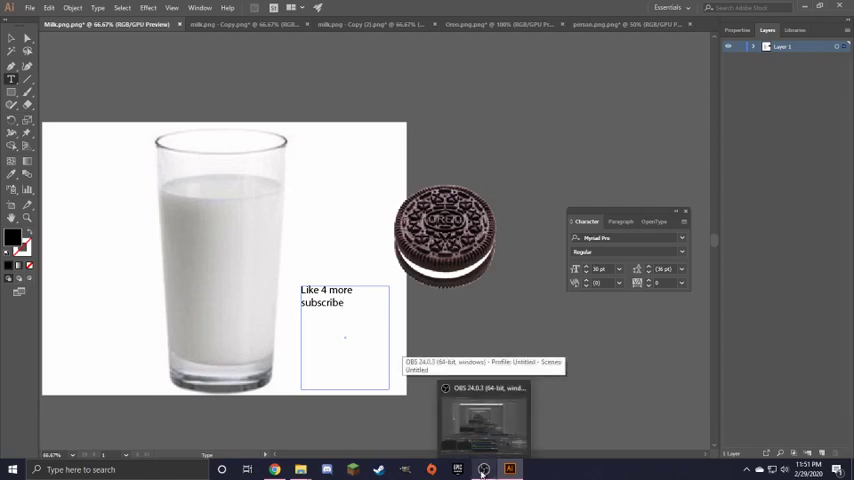